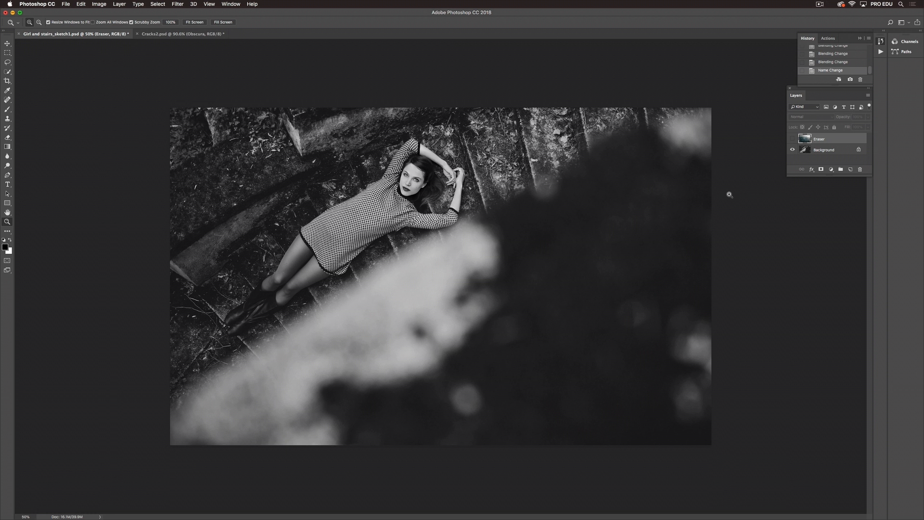
pyautogui.moveTo(731, 194)
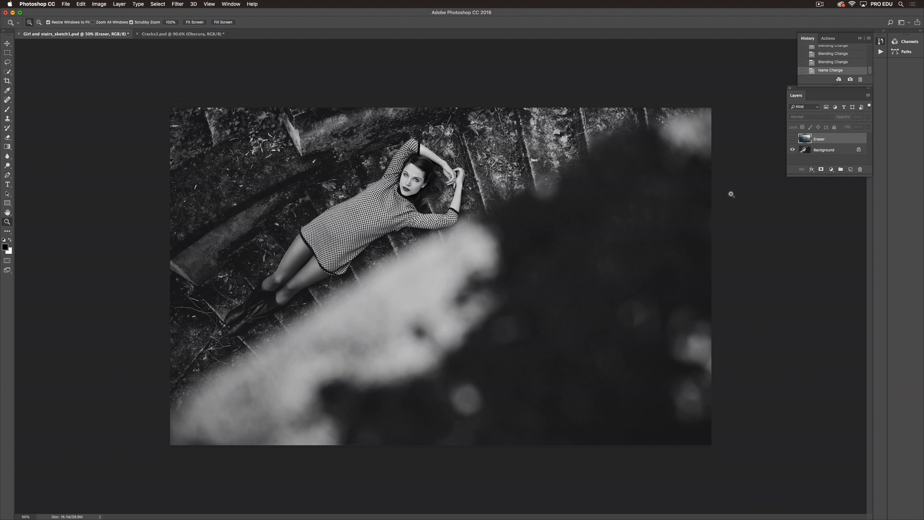
pyautogui.moveTo(781, 155)
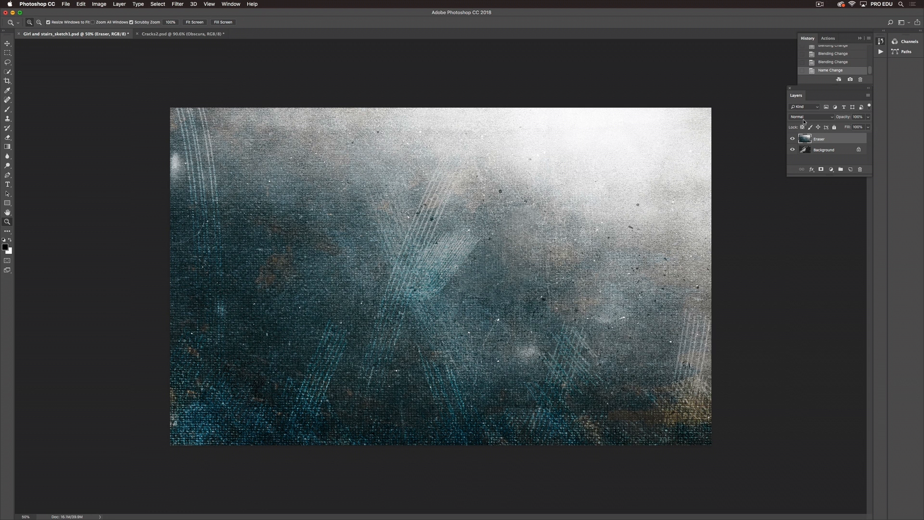
# Blend the Eraser texture layer into the girl-on-stairs photo using Overlay.
pyautogui.click(806, 116)
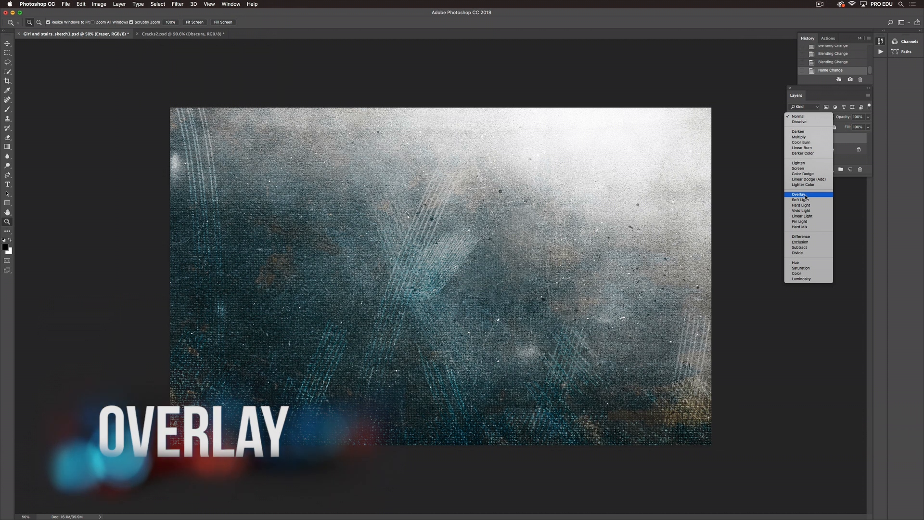
pyautogui.click(798, 195)
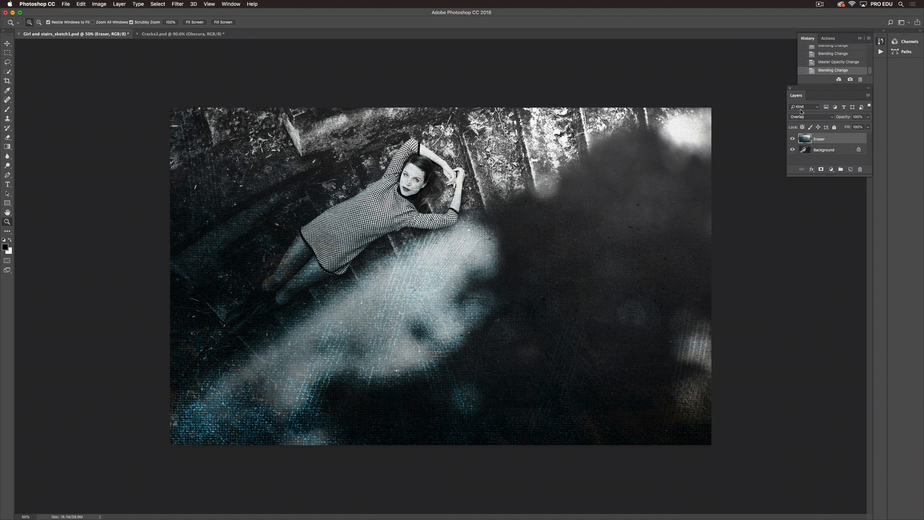
pyautogui.click(808, 116)
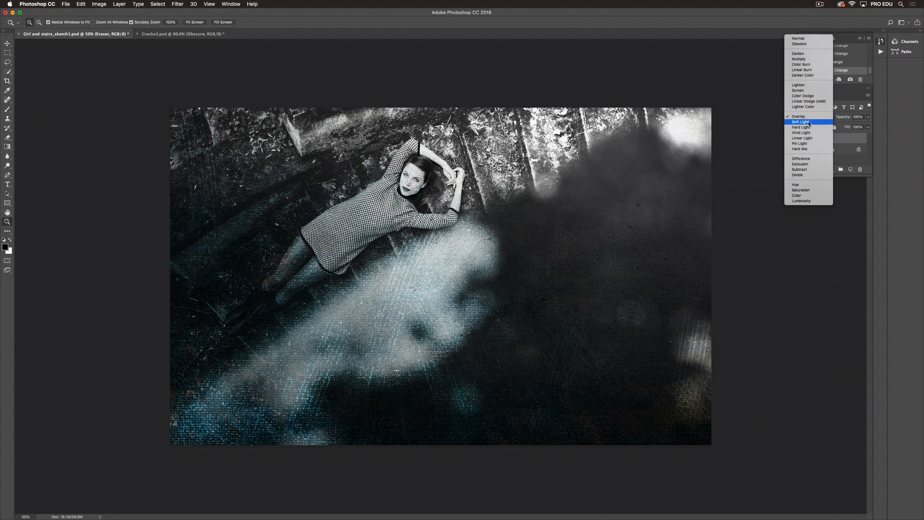
# Switch the Eraser texture's blend mode to Soft Light.
pyautogui.click(799, 122)
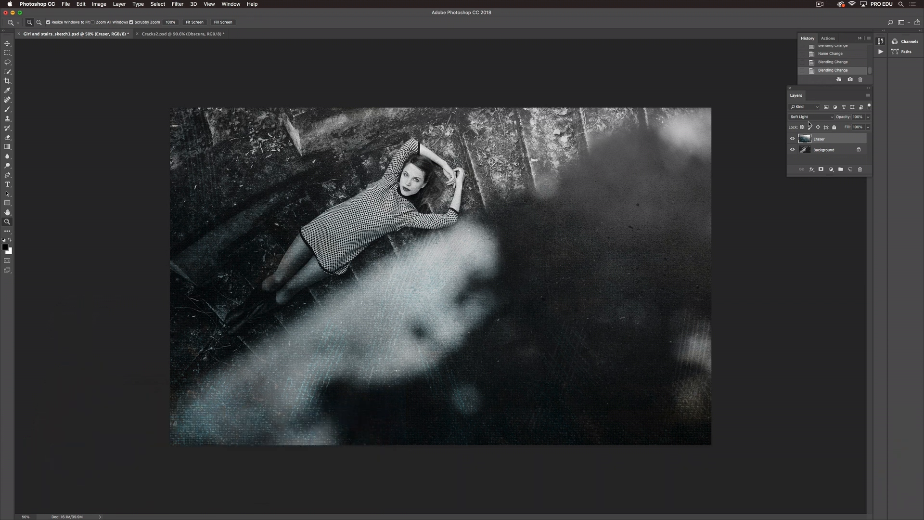
pyautogui.moveTo(759, 155)
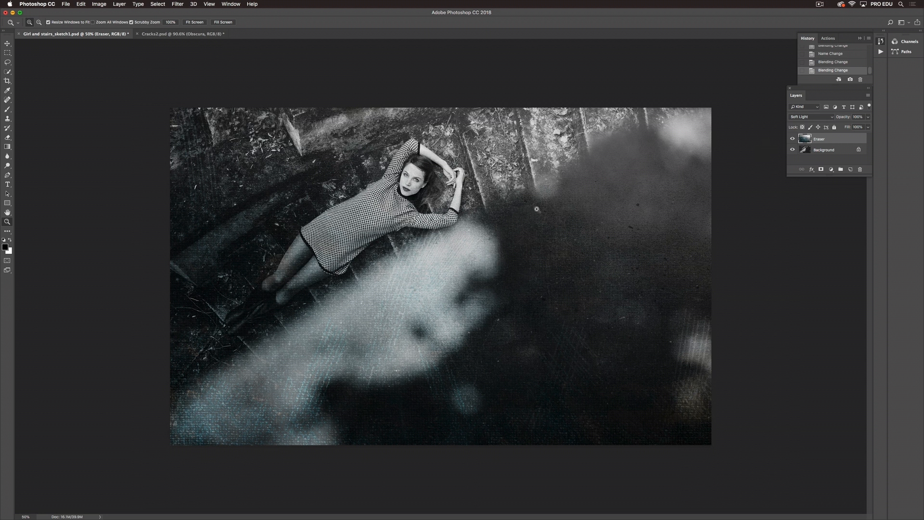
pyautogui.moveTo(660, 189)
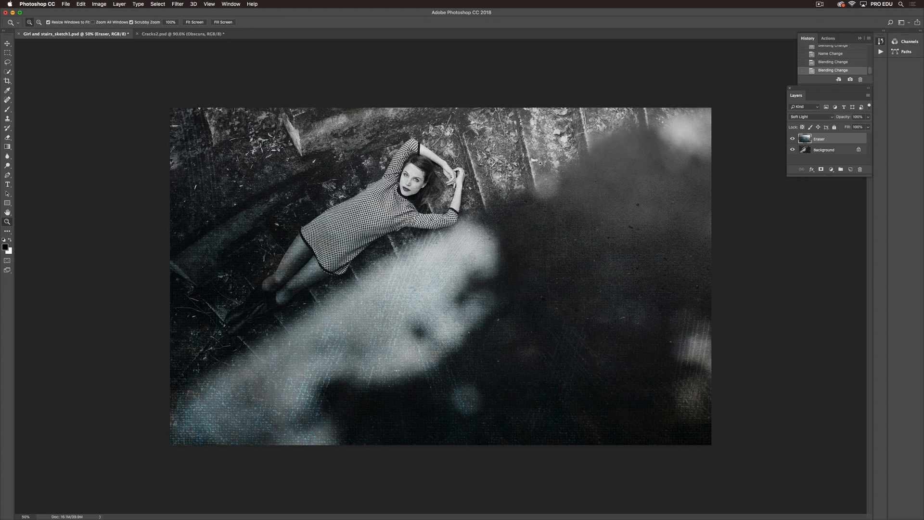
pyautogui.moveTo(559, 180)
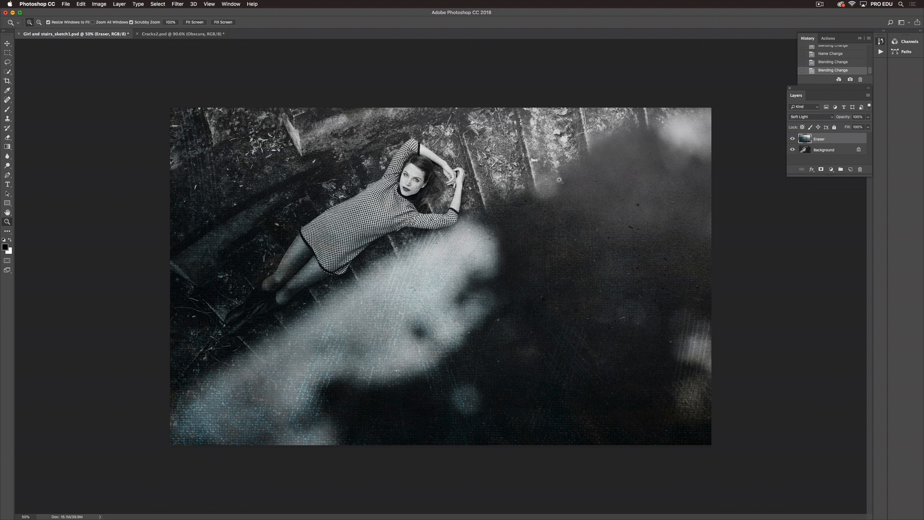
pyautogui.moveTo(458, 334)
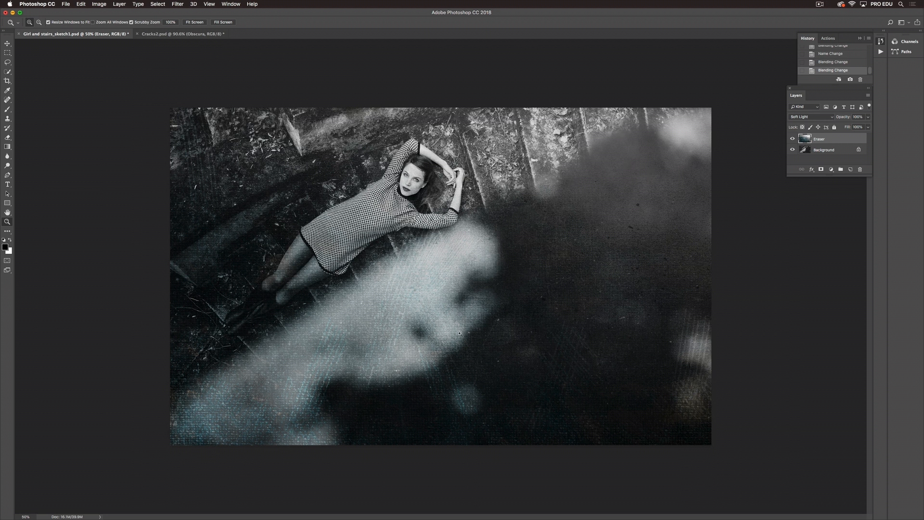
pyautogui.moveTo(307, 315)
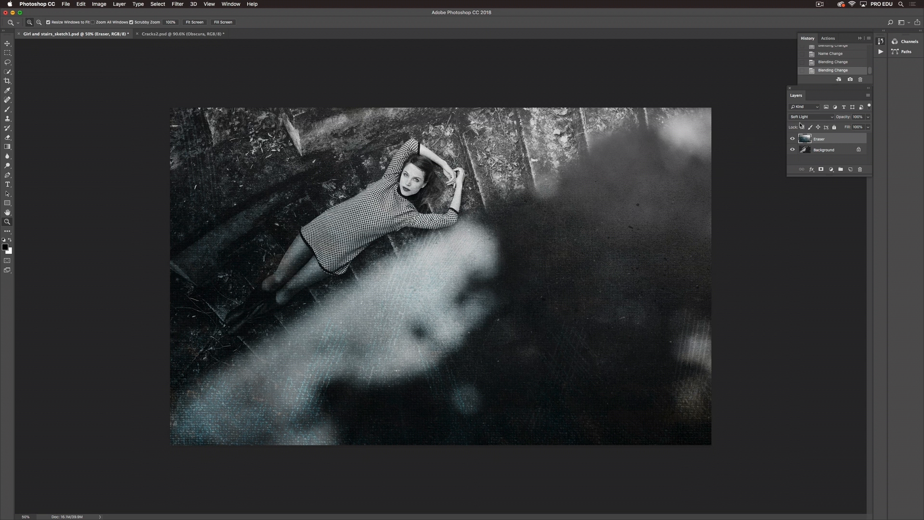
# Change the Eraser layer's blend mode to Hard Light.
pyautogui.click(810, 116)
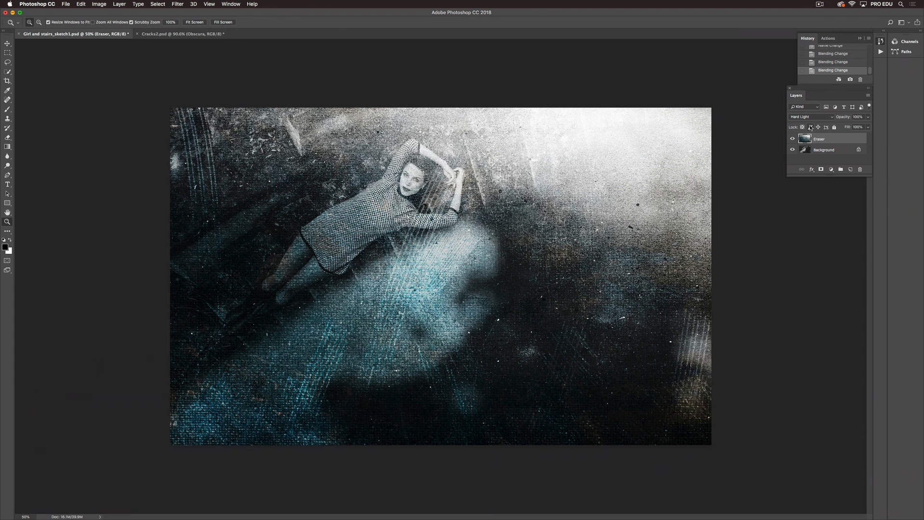
pyautogui.moveTo(604, 157)
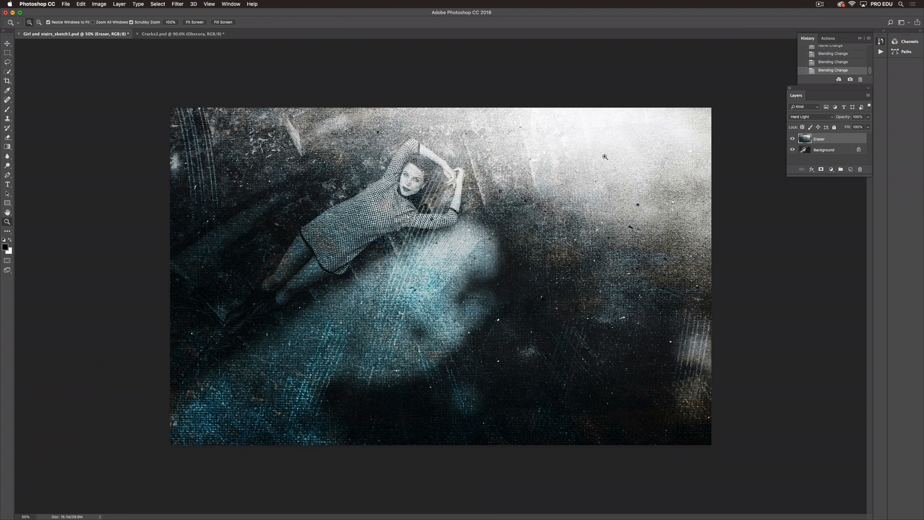
pyautogui.moveTo(631, 146)
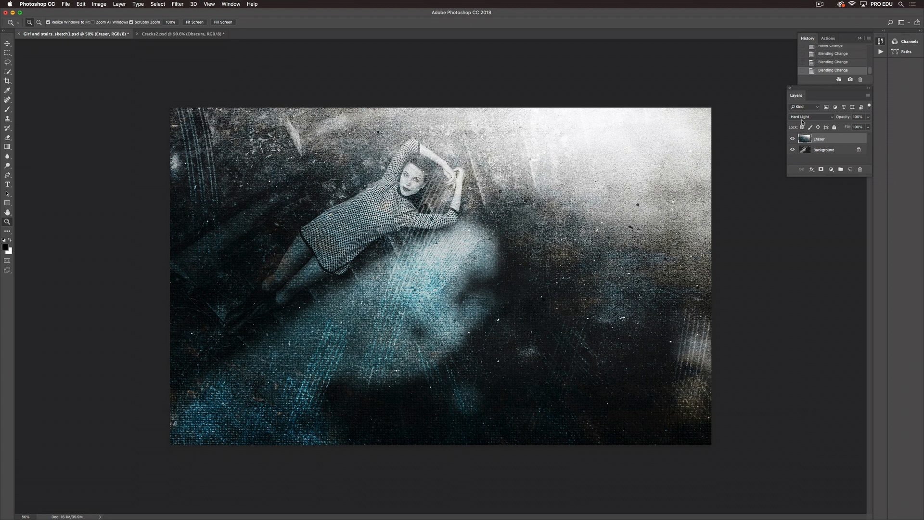
# Blend the Eraser texture with Multiply to darken the stairs photo.
pyautogui.click(810, 116)
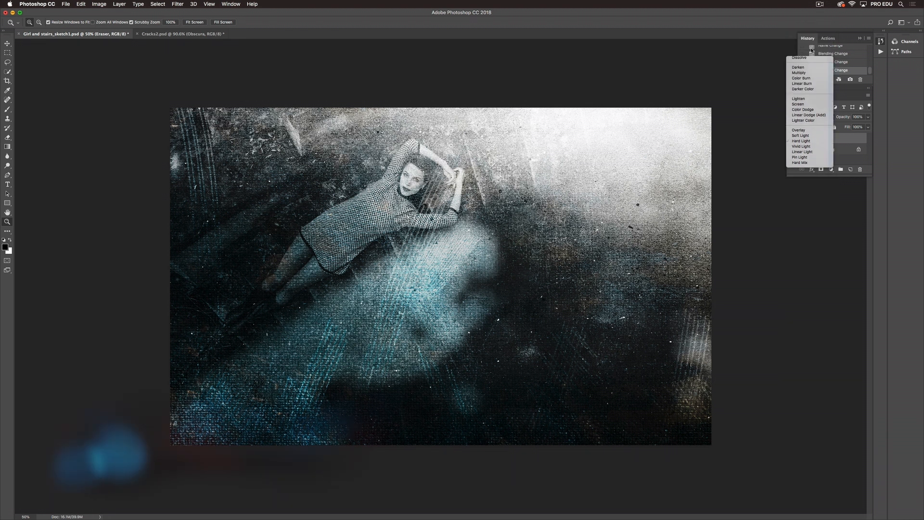
pyautogui.click(798, 72)
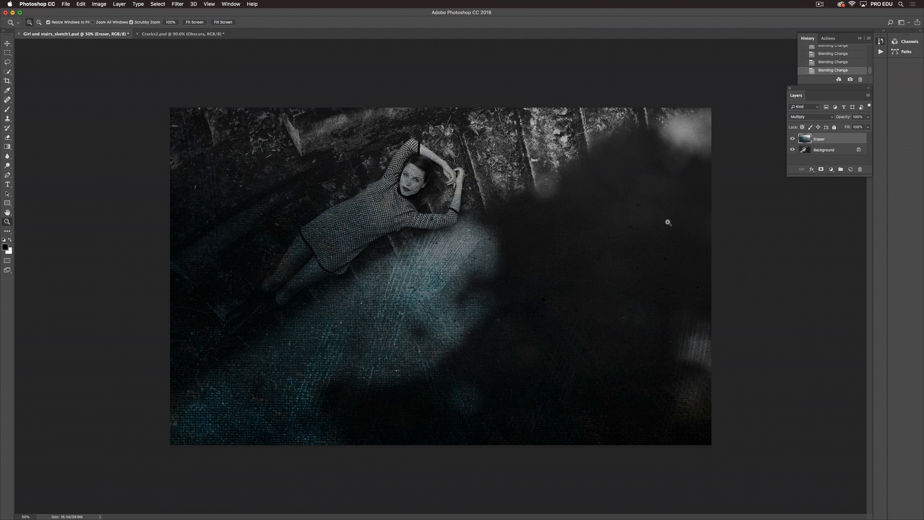
pyautogui.click(810, 116)
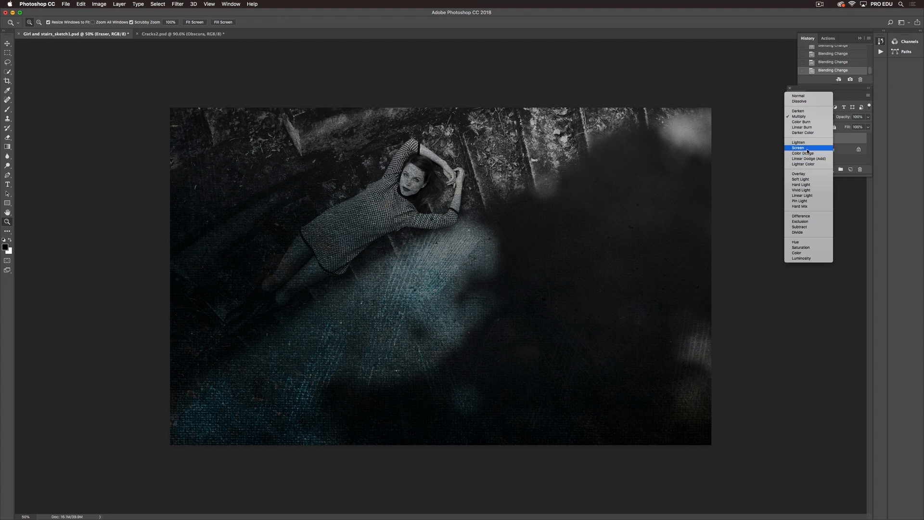
# Blend the Eraser texture with Screen for a washed-out, misty look.
pyautogui.click(797, 147)
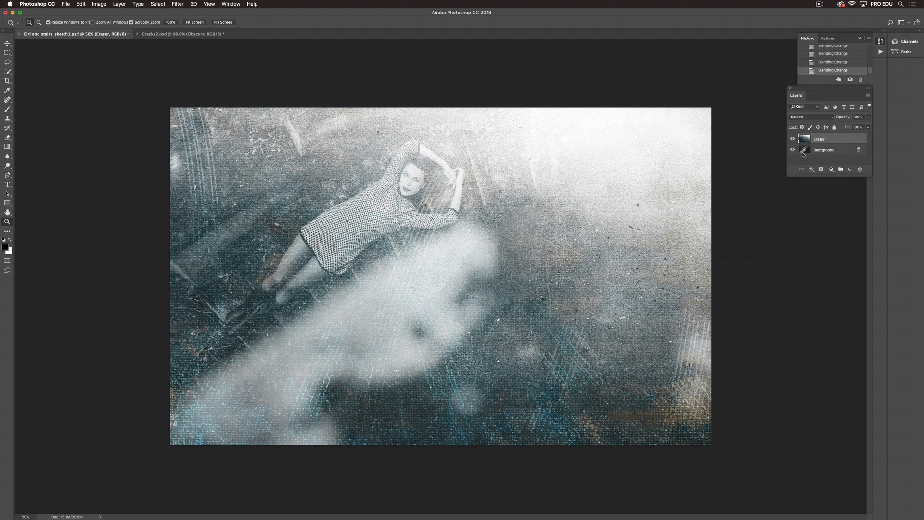
pyautogui.click(810, 116)
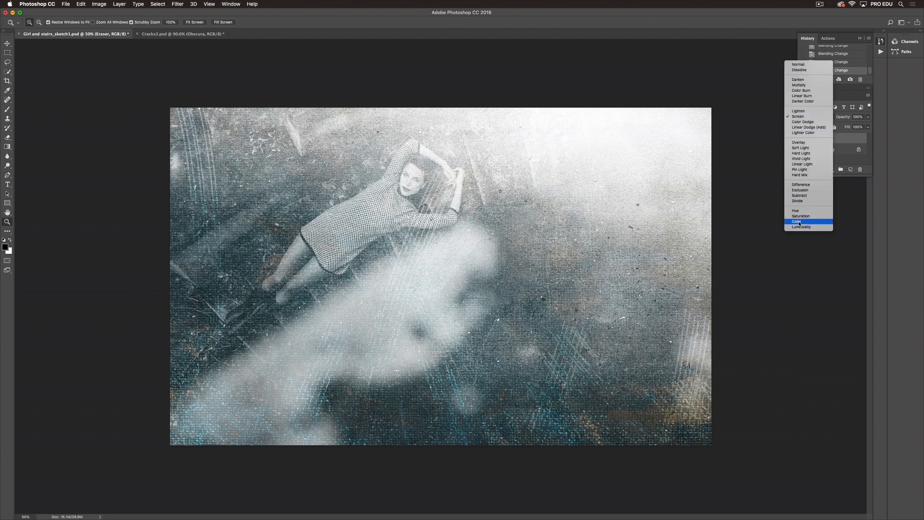
# Set the Eraser texture to Color blending for a cool blue tint.
pyautogui.click(797, 223)
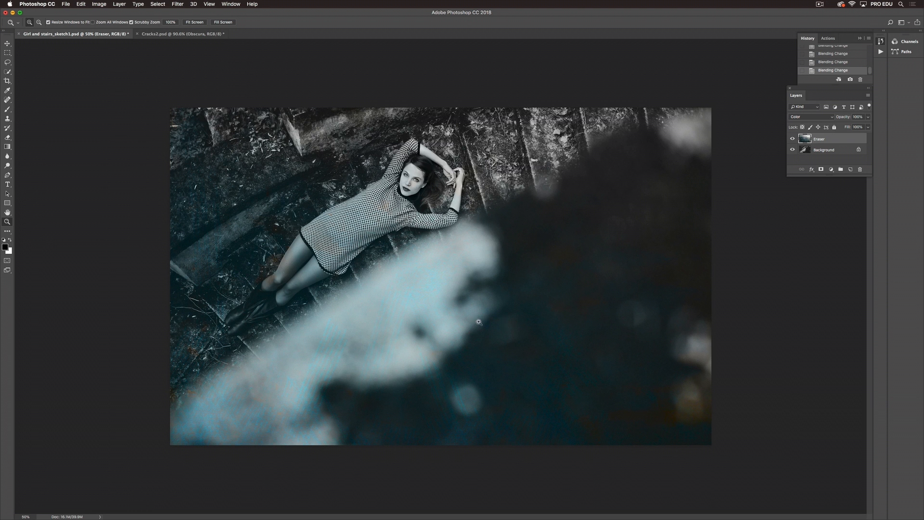
pyautogui.moveTo(686, 163)
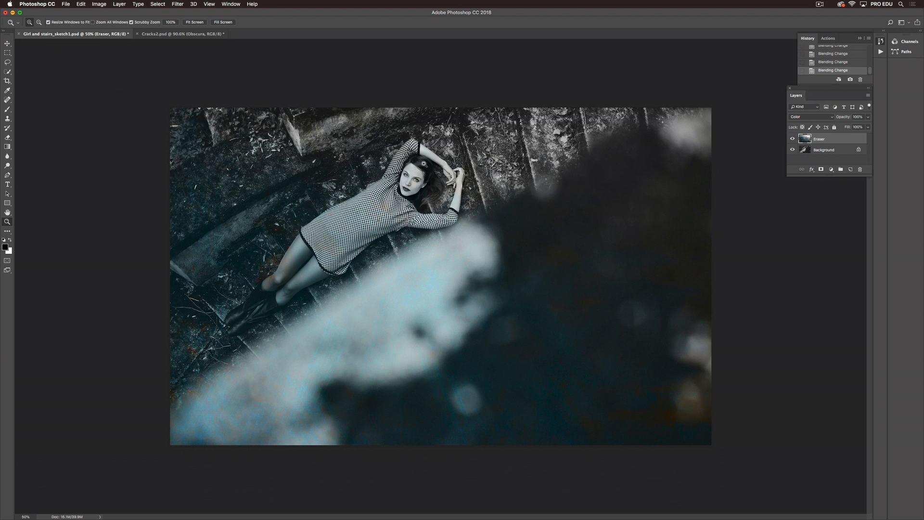
pyautogui.moveTo(661, 391)
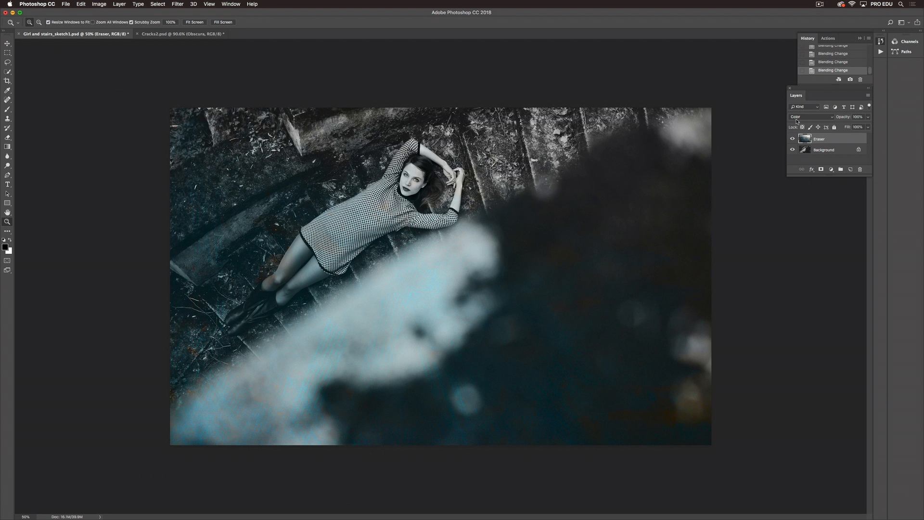
# Return the Eraser layer to Soft Light and switch to the Cracks2.psd document.
pyautogui.click(808, 116)
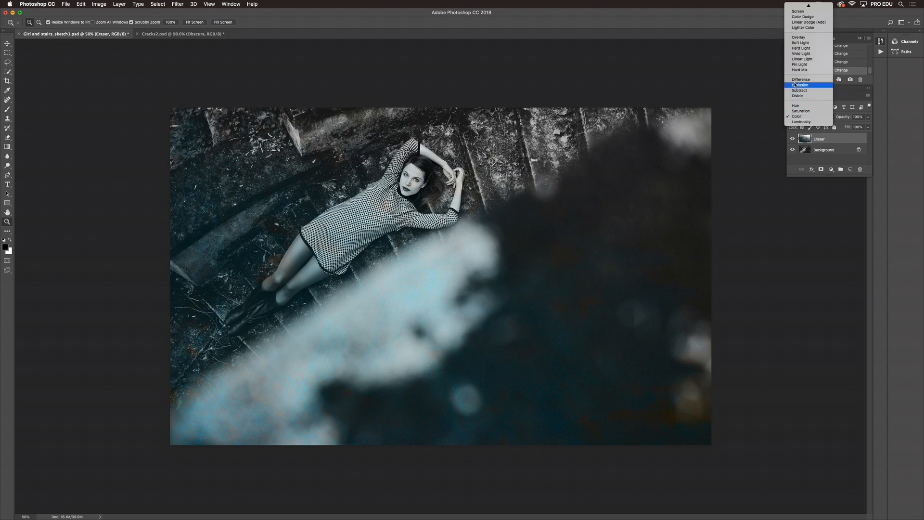
pyautogui.click(800, 42)
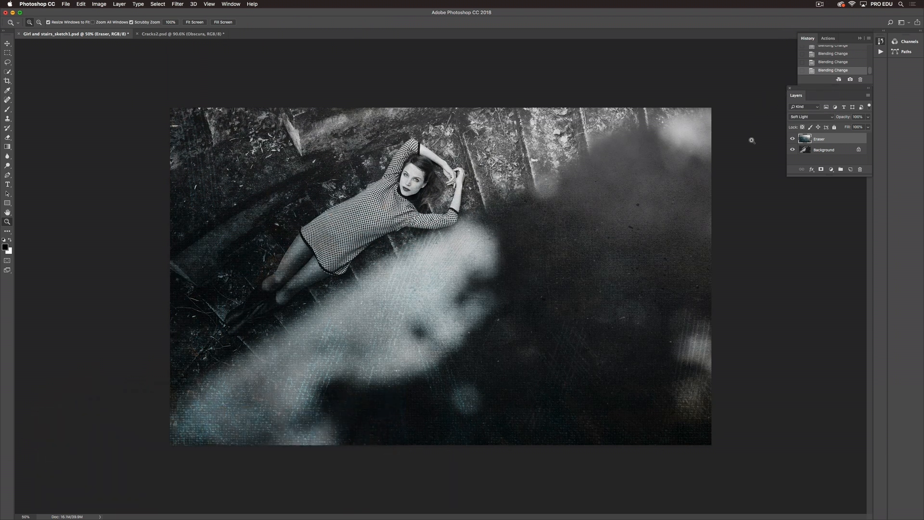
pyautogui.moveTo(669, 279)
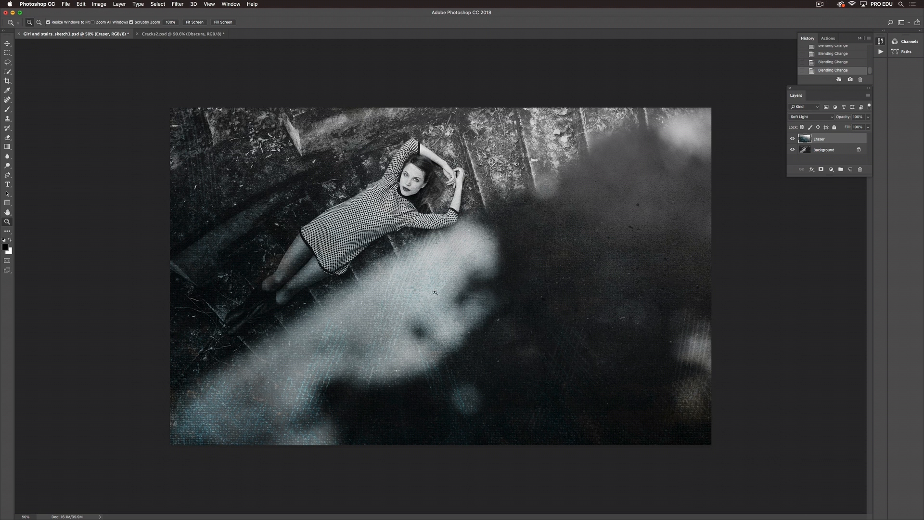
pyautogui.moveTo(673, 186)
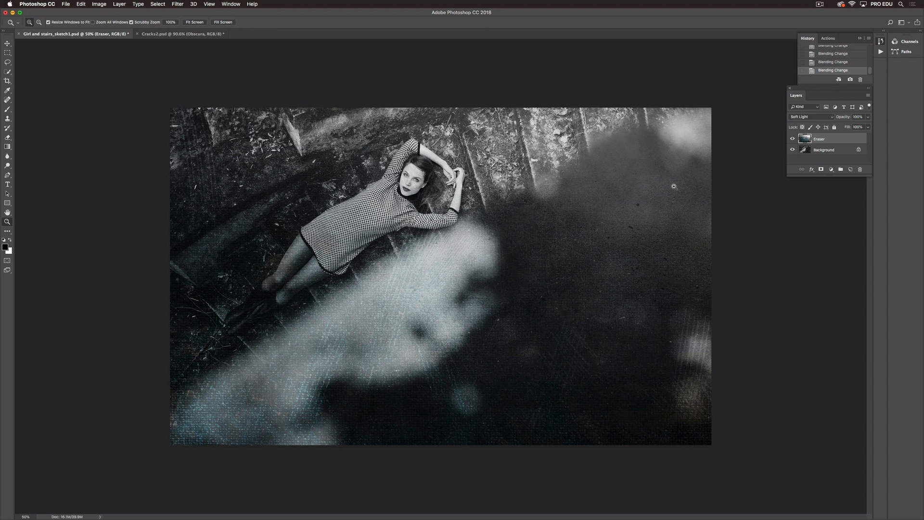
pyautogui.moveTo(508, 223)
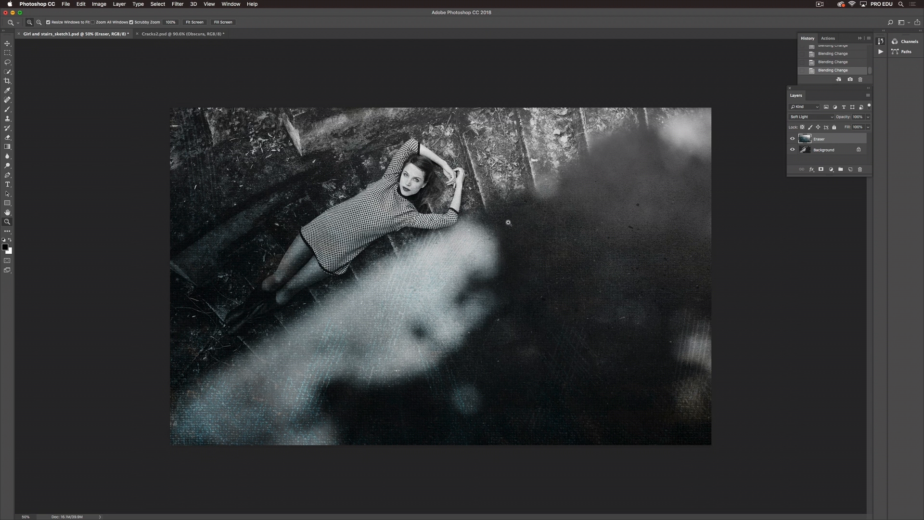
pyautogui.moveTo(825, 117)
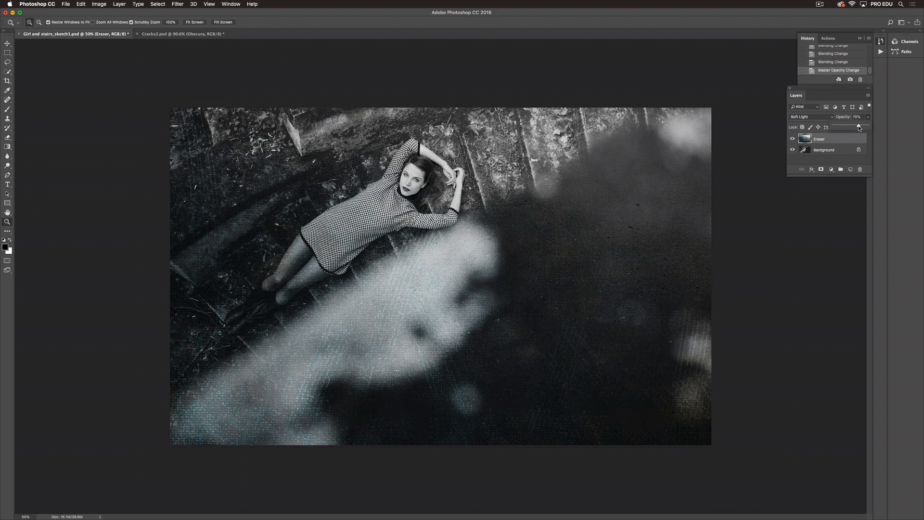
pyautogui.moveTo(730, 280)
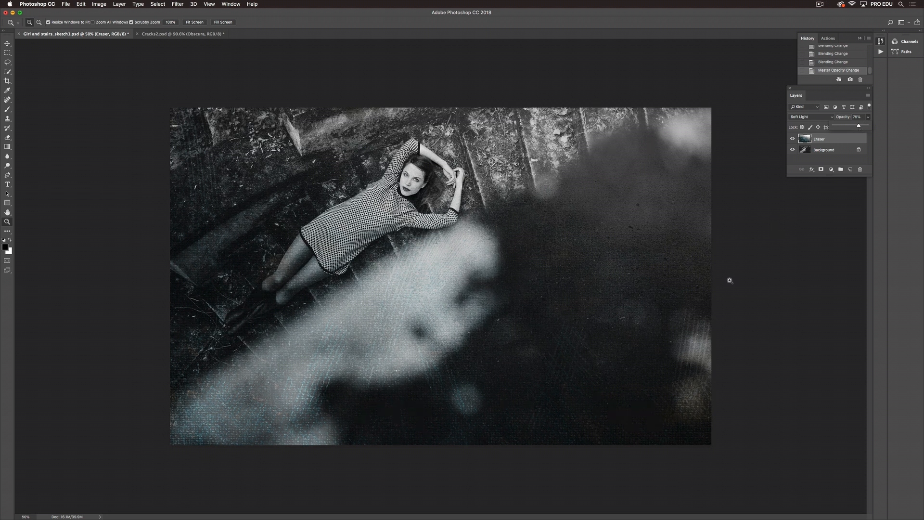
pyautogui.moveTo(483, 345)
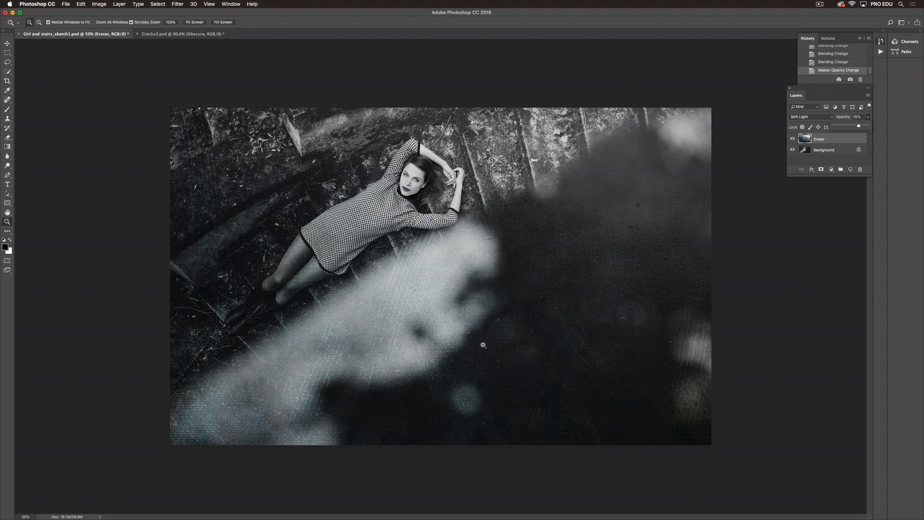
pyautogui.moveTo(624, 338)
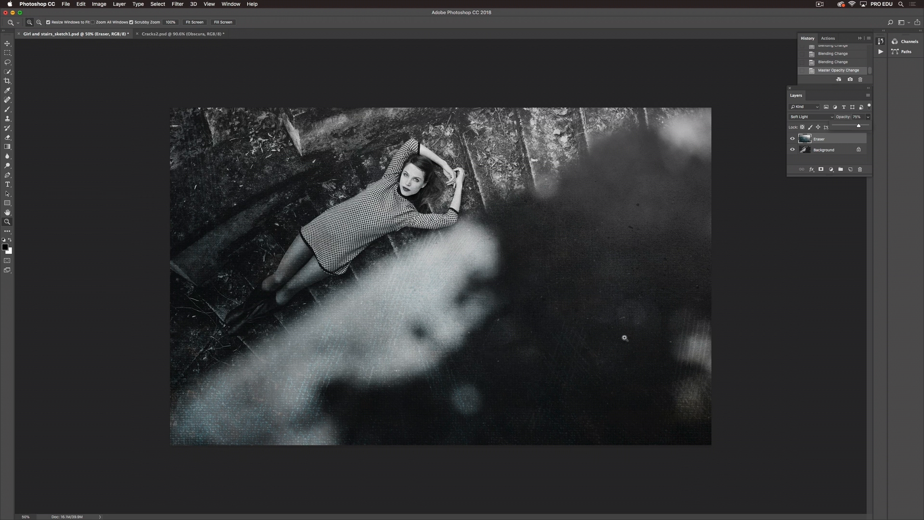
pyautogui.moveTo(425, 259)
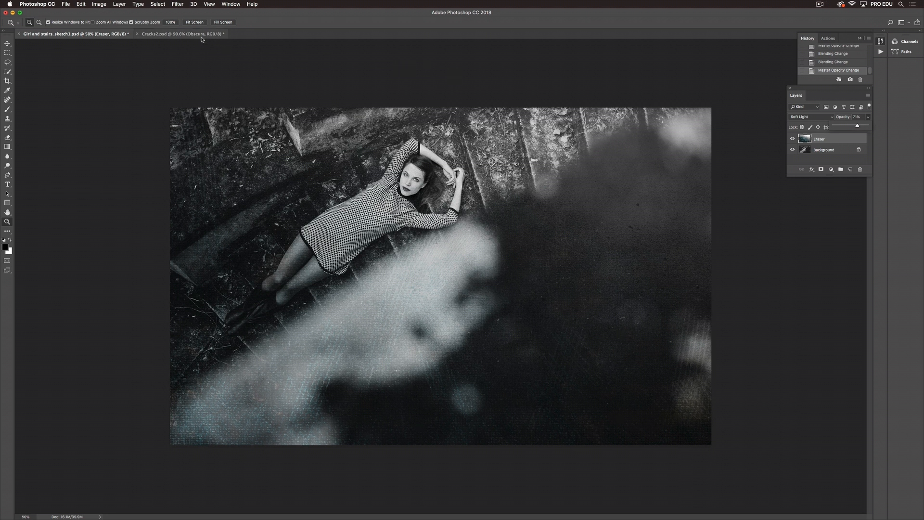
pyautogui.click(175, 34)
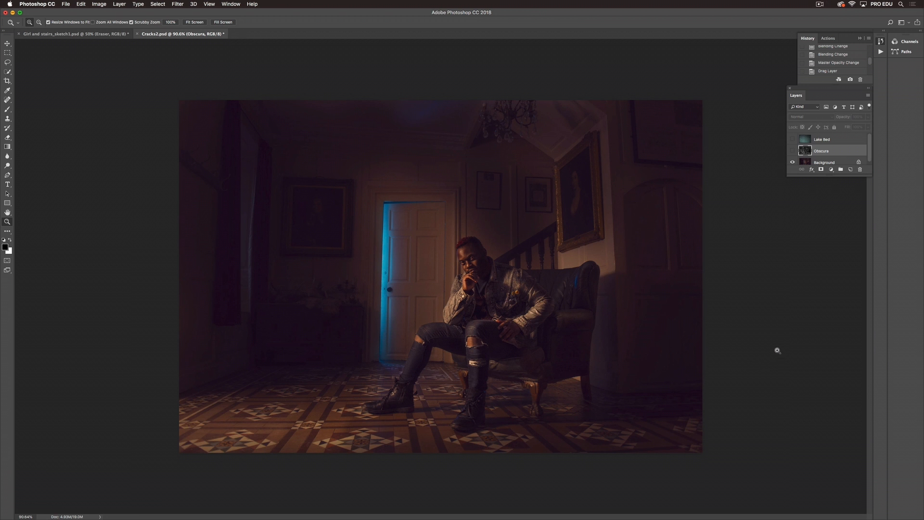
pyautogui.moveTo(785, 182)
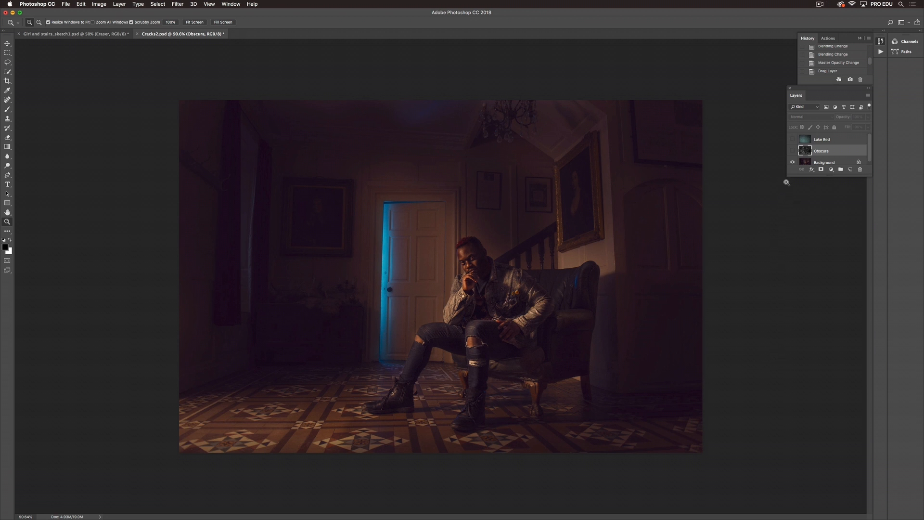
pyautogui.moveTo(748, 170)
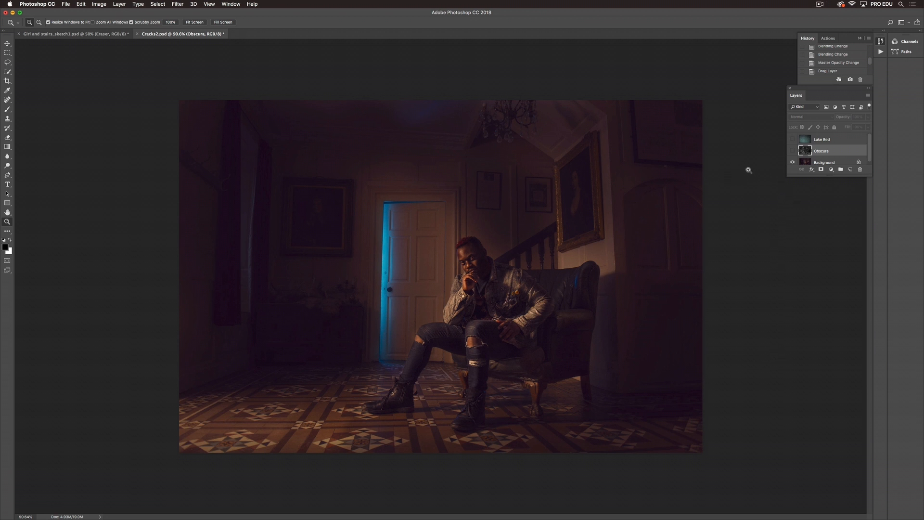
pyautogui.moveTo(777, 148)
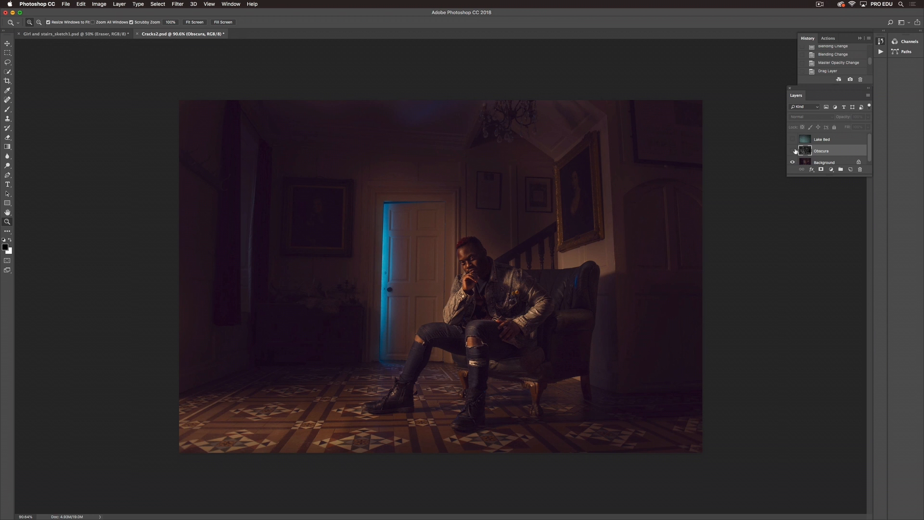
# Turn on visibility of the Obscura texture layer.
pyautogui.click(793, 150)
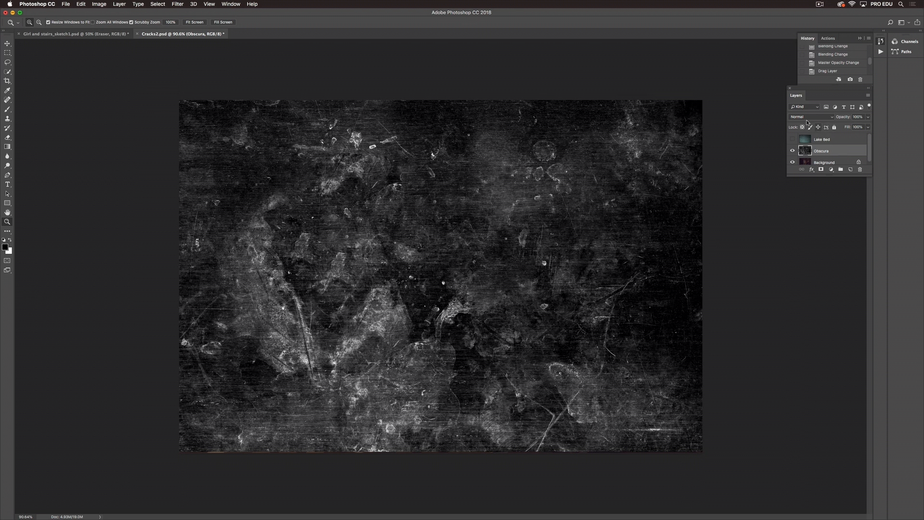
# Set the Obscura layer to Screen blending at about 21% opacity.
pyautogui.click(810, 116)
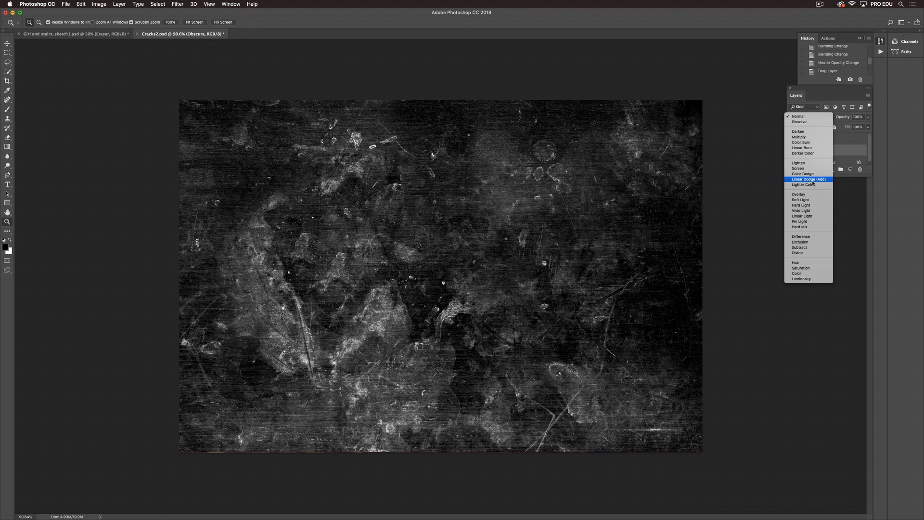
pyautogui.click(798, 168)
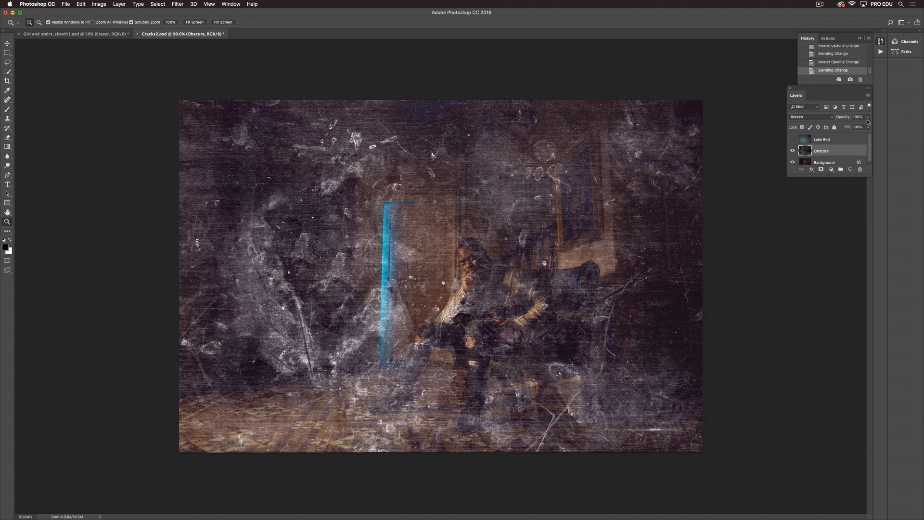
pyautogui.click(856, 115)
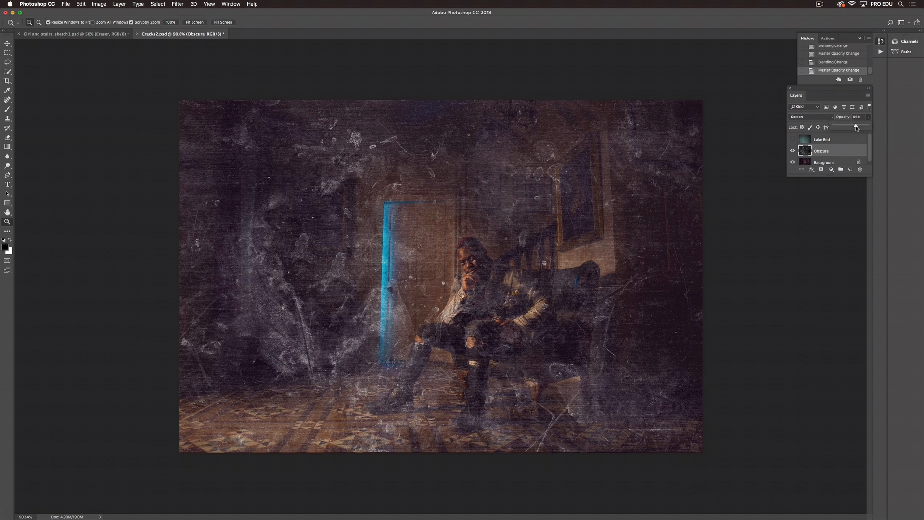
pyautogui.moveTo(860, 116); pyautogui.dragTo(851, 116)
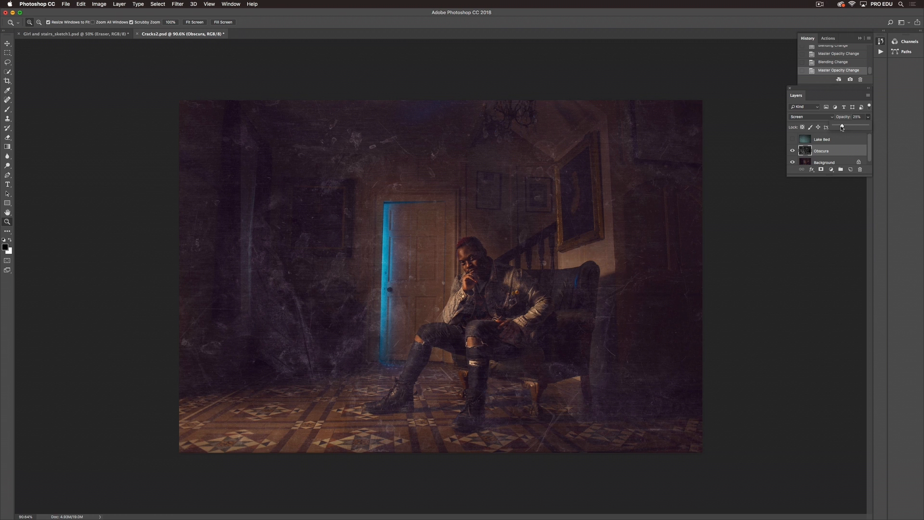
pyautogui.moveTo(842, 127); pyautogui.dragTo(840, 126)
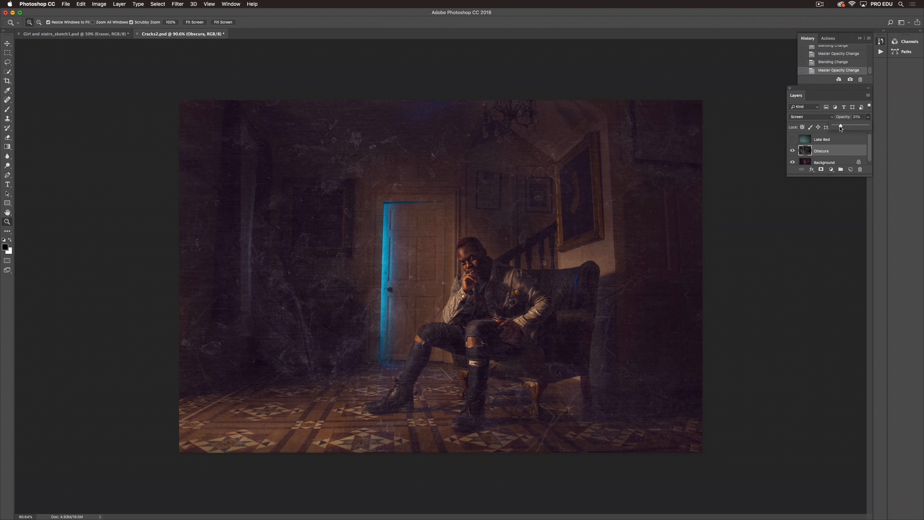
pyautogui.moveTo(314, 305)
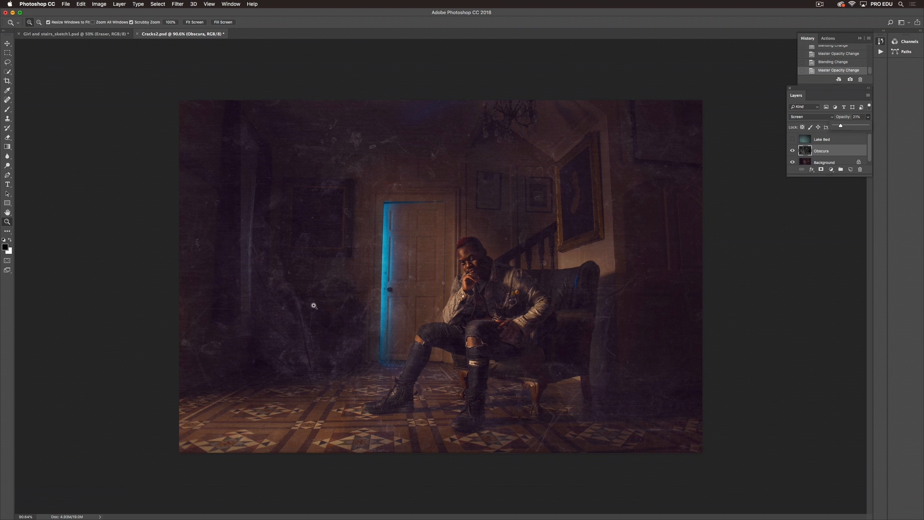
pyautogui.moveTo(499, 213)
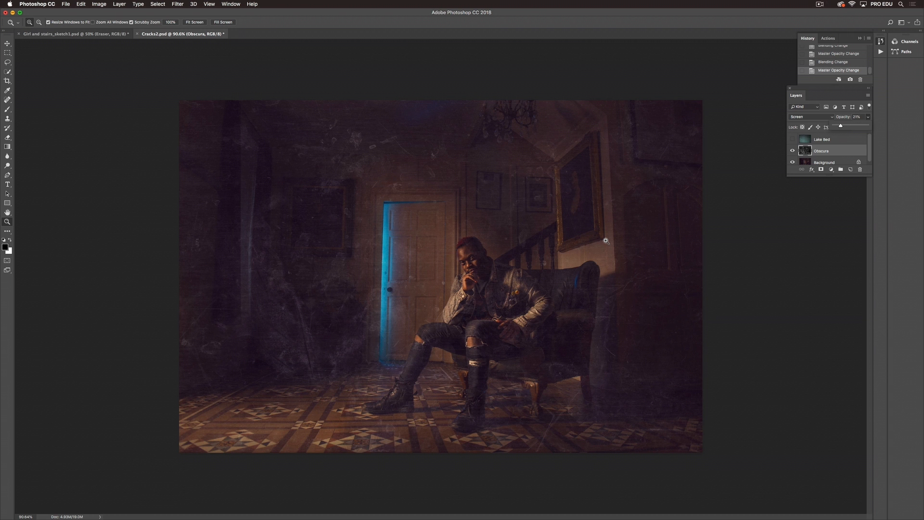
pyautogui.moveTo(642, 229)
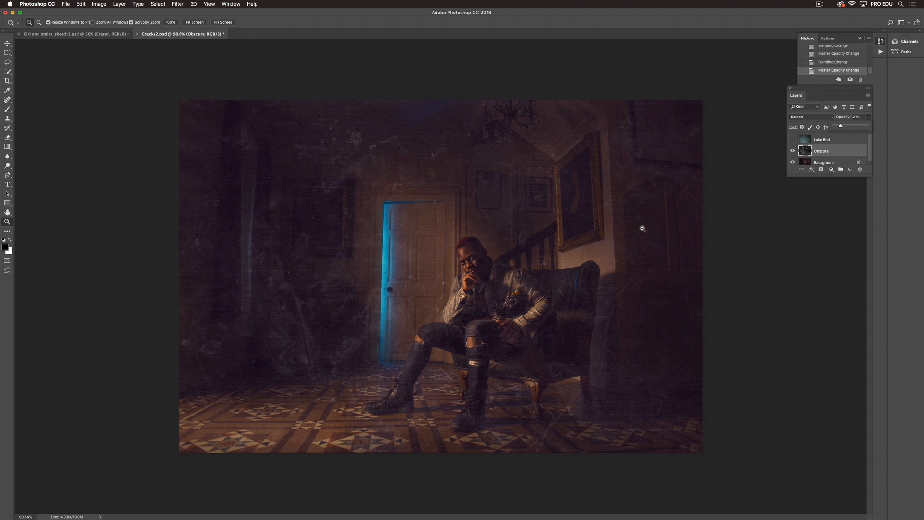
pyautogui.moveTo(724, 182)
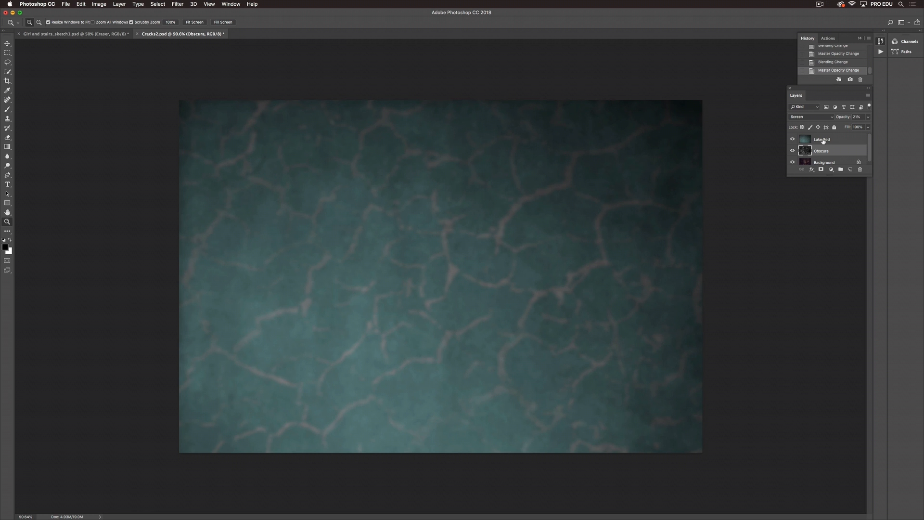
# Select the Lake Bed layer and blend it with Color at about 35% opacity.
pyautogui.doubleClick(821, 139)
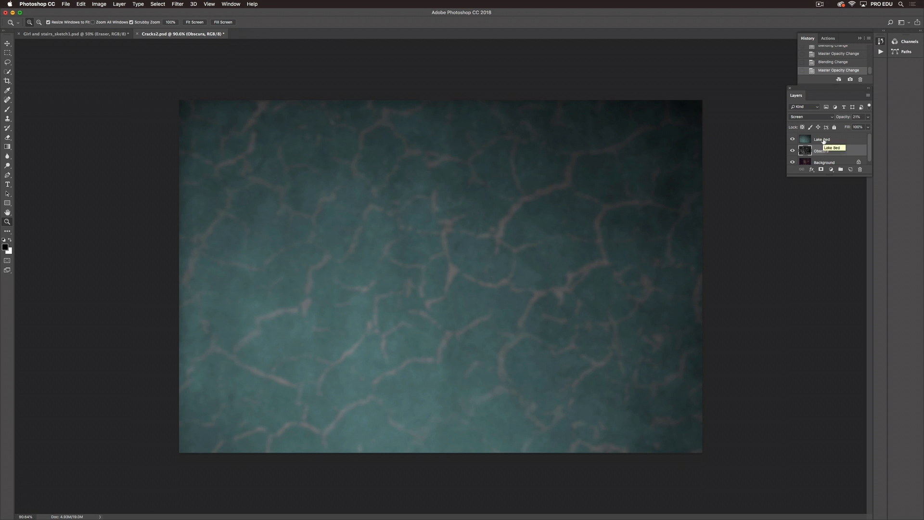
pyautogui.click(821, 139)
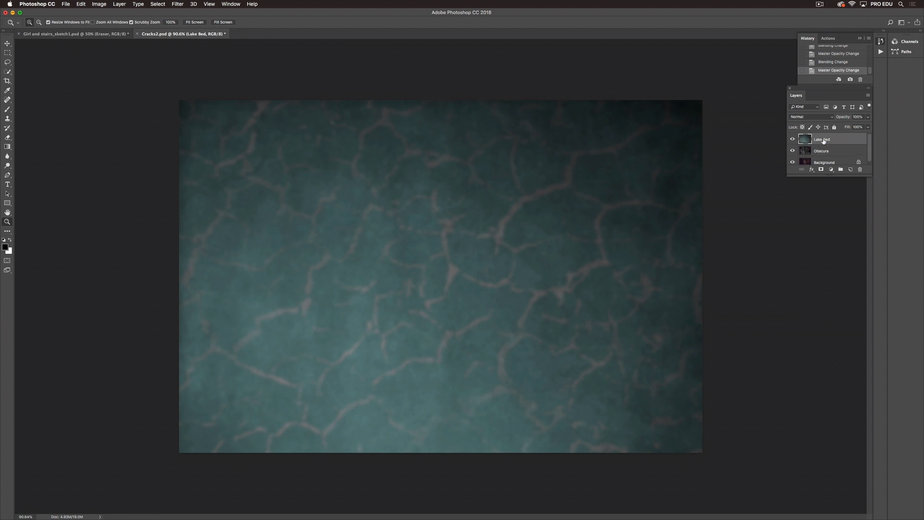
pyautogui.click(806, 116)
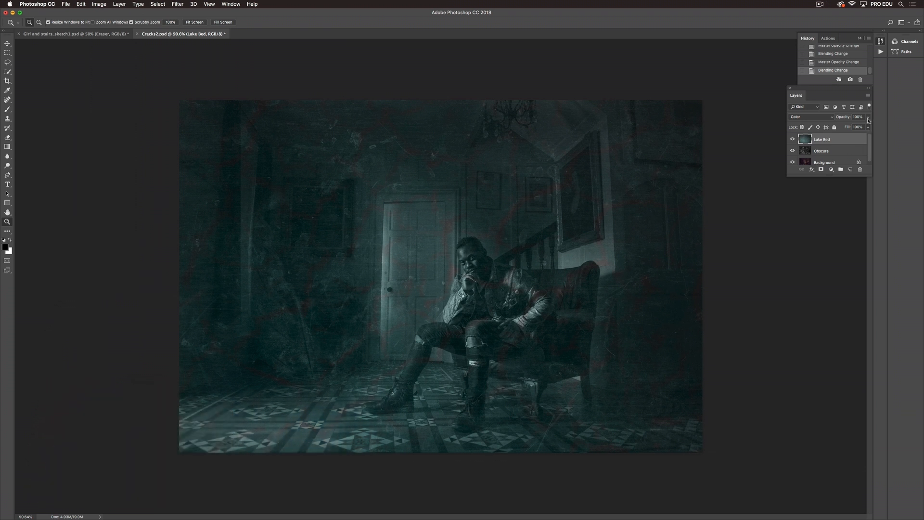
pyautogui.moveTo(860, 116); pyautogui.dragTo(855, 116)
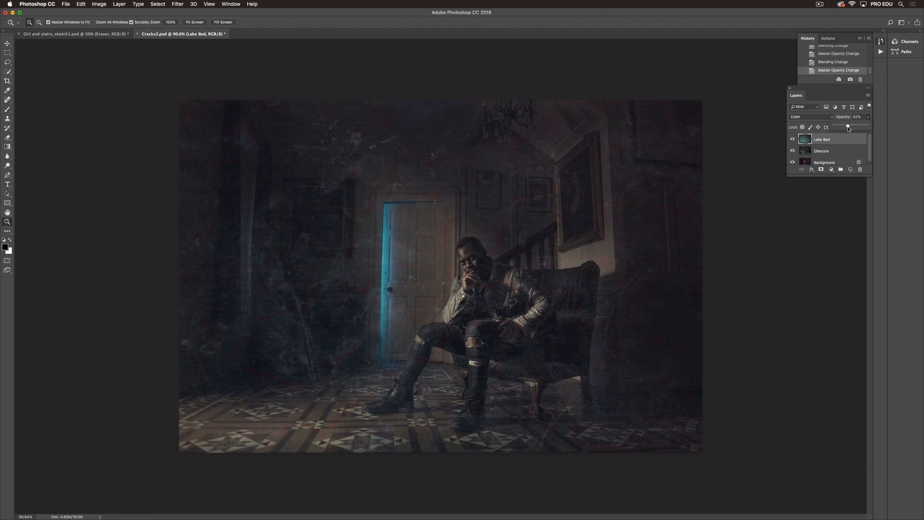
pyautogui.moveTo(851, 126); pyautogui.dragTo(846, 127)
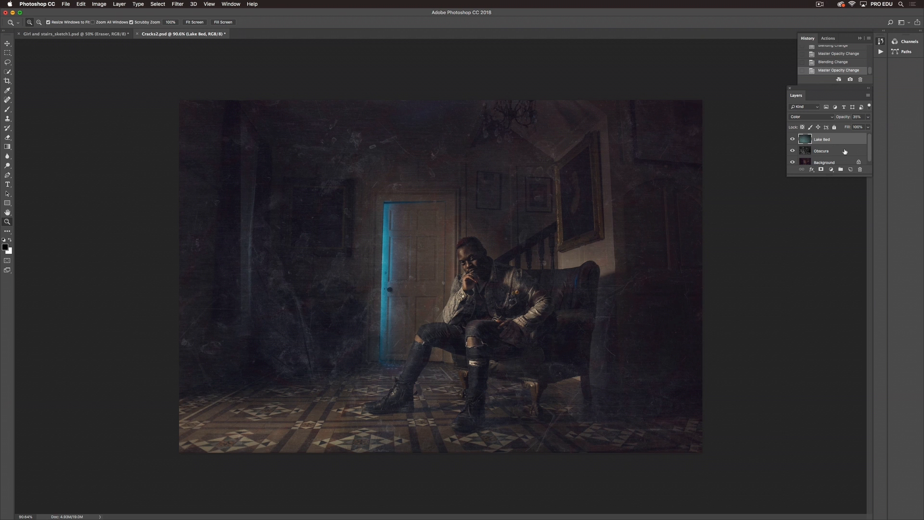
# Drop the Obscura texture to about 9% opacity and group it with Lake Bed.
pyautogui.click(821, 151)
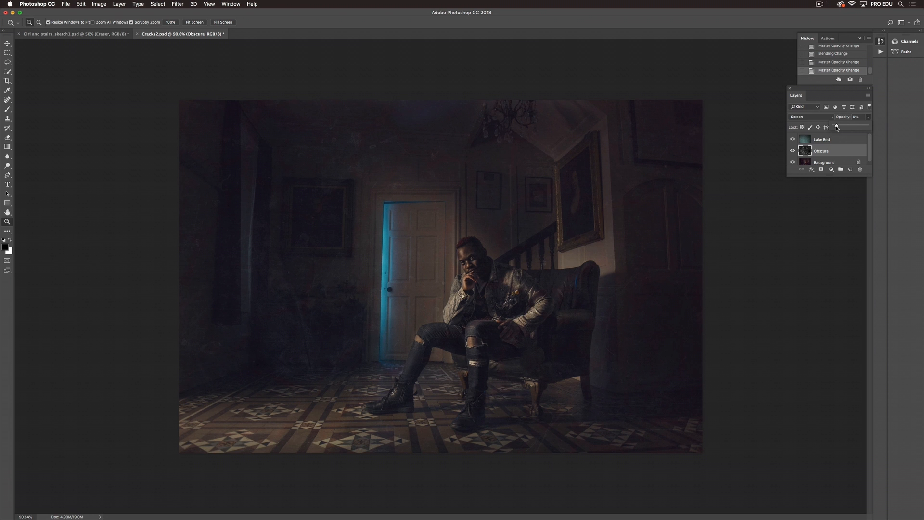
pyautogui.click(792, 151)
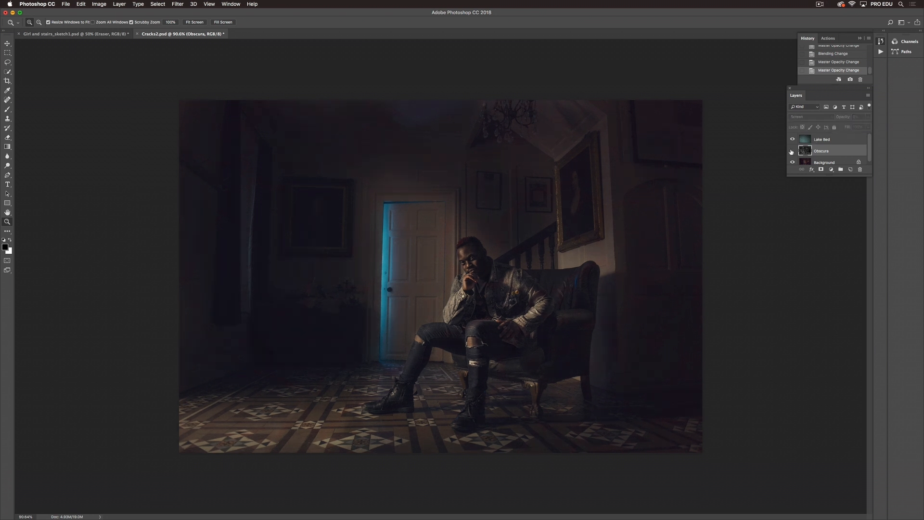
pyautogui.click(793, 145)
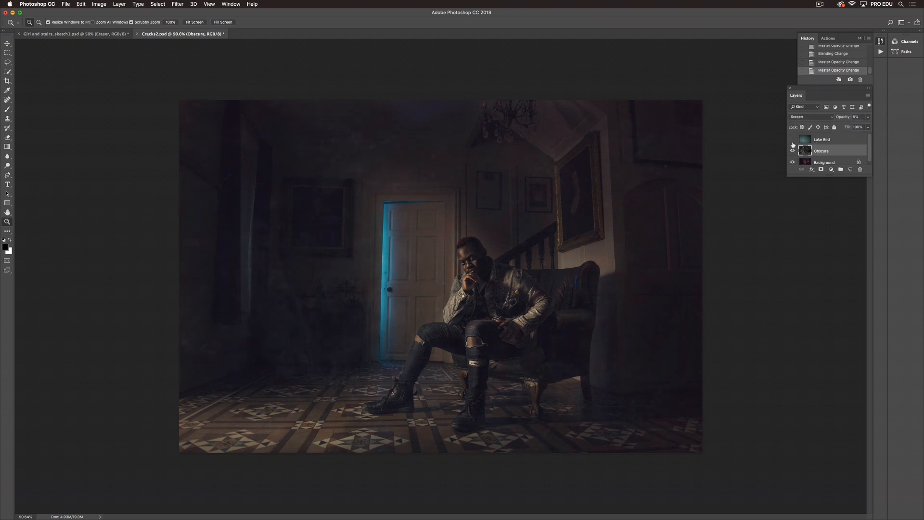
pyautogui.click(792, 139)
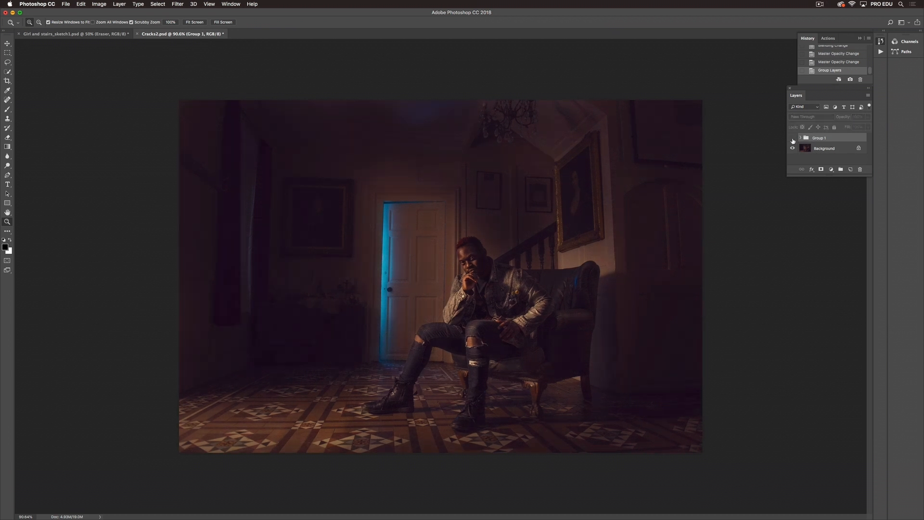
# Hide and show Group 1 to compare, then expand it and select Lake Bed.
pyautogui.click(792, 137)
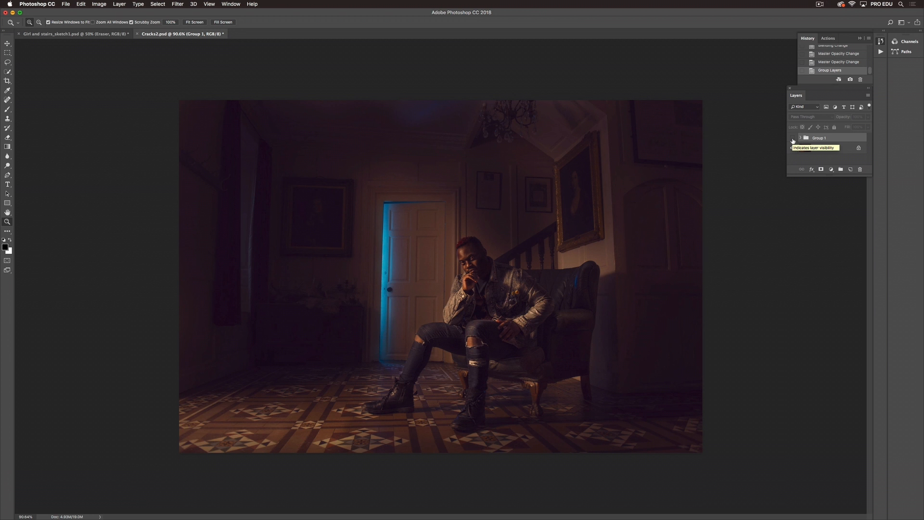
pyautogui.click(792, 139)
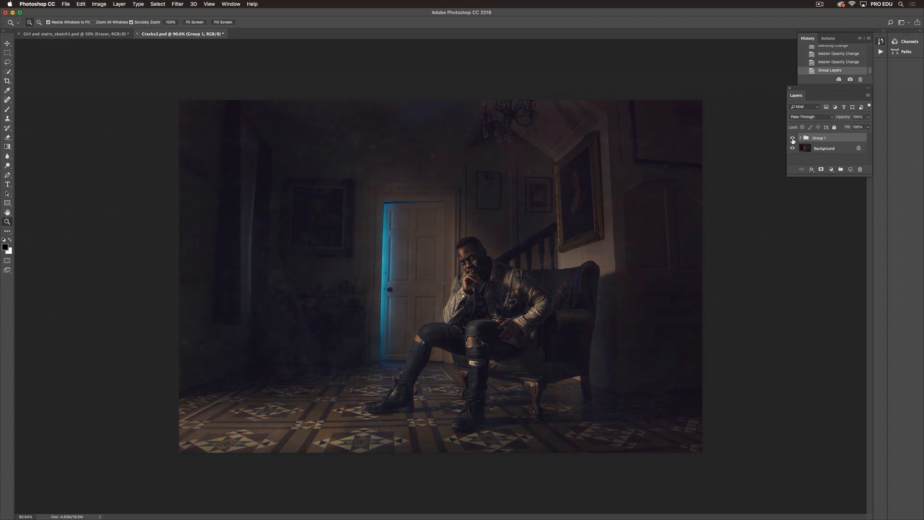
pyautogui.click(793, 138)
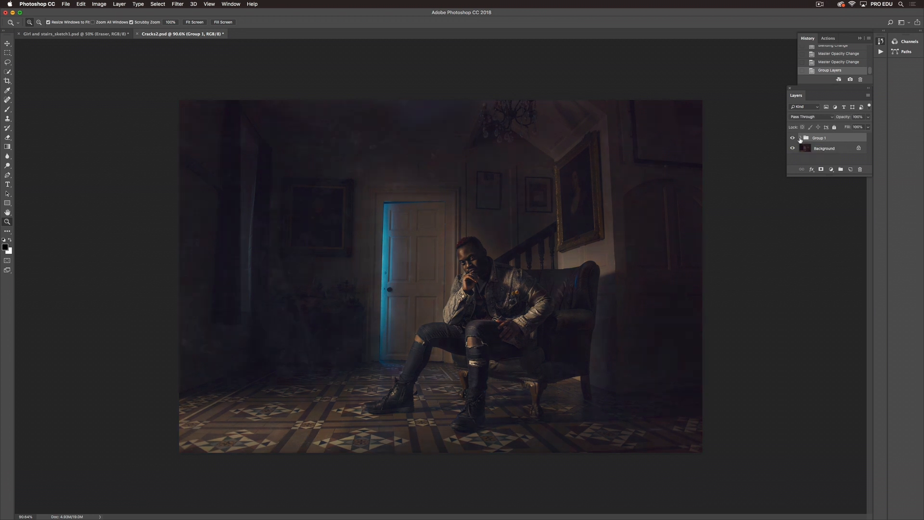
pyautogui.click(806, 138)
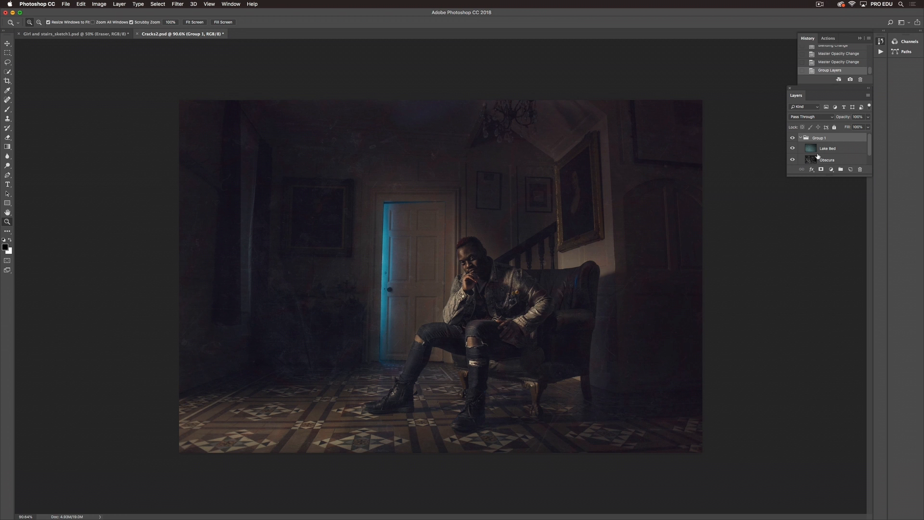
pyautogui.moveTo(815, 156)
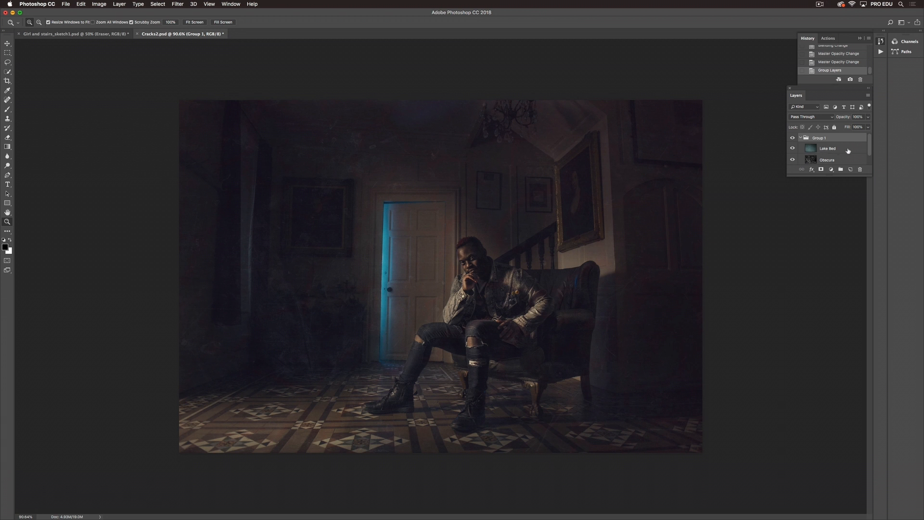
pyautogui.click(827, 148)
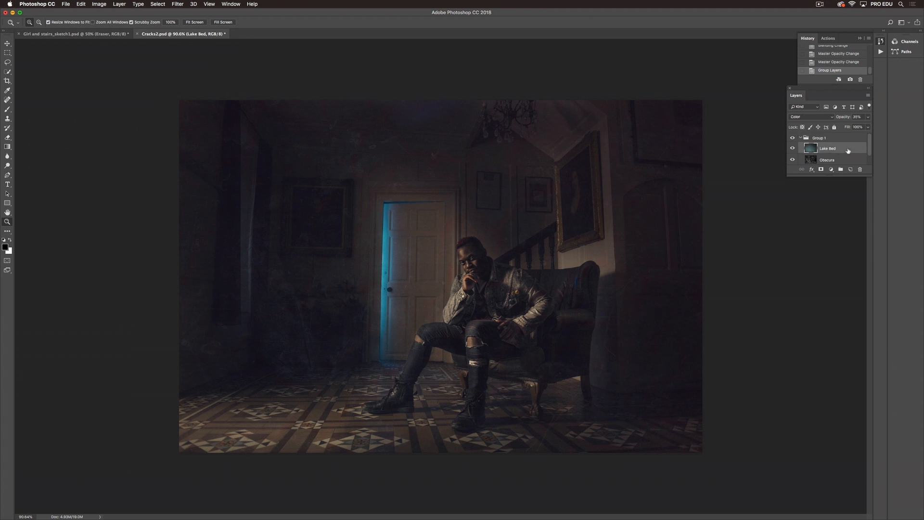